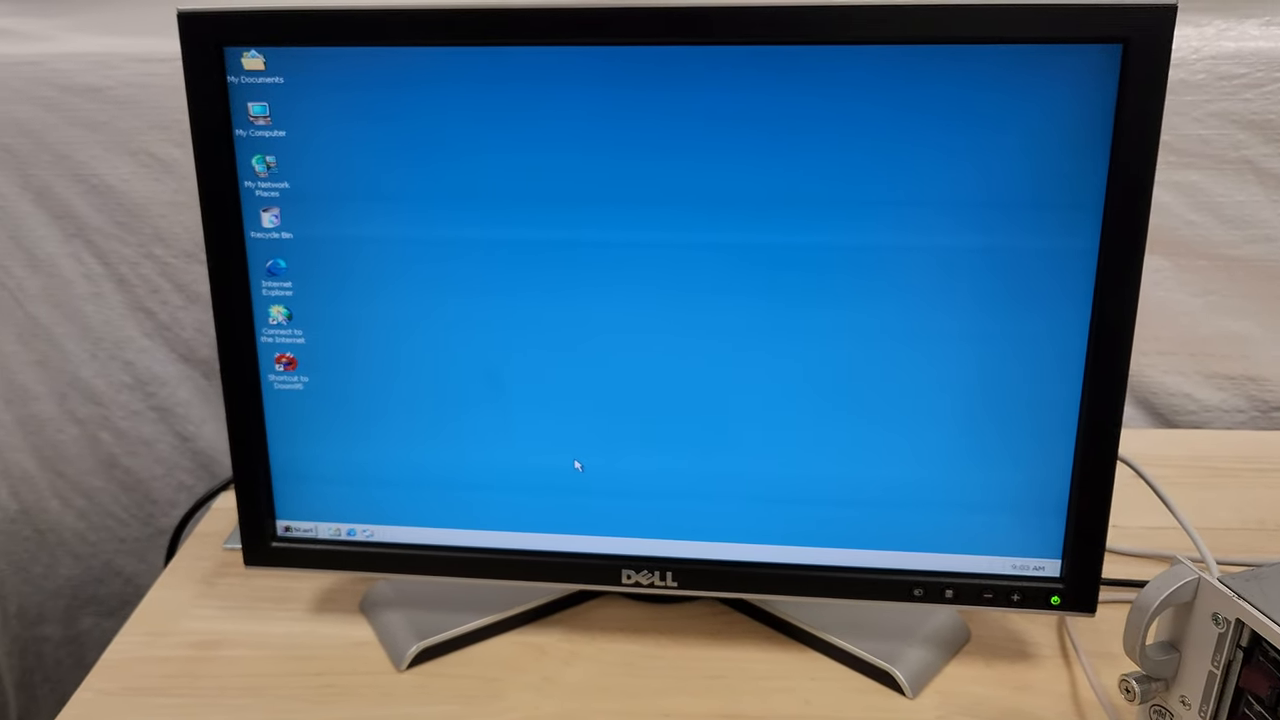
# Step: Launch Doom 95 from its desktop shortcut to reach the single-player Episode 1, Map 1 launcher
pyautogui.doubleClick(284, 370)
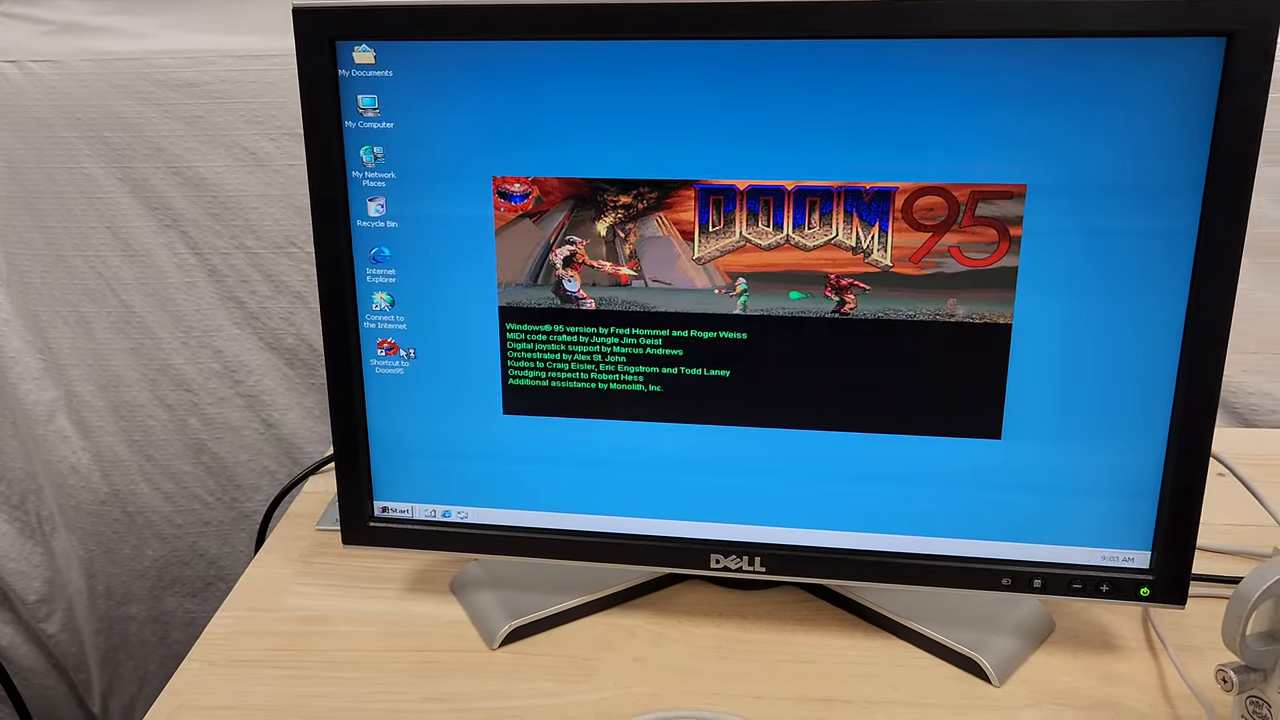
pyautogui.doubleClick(383, 355)
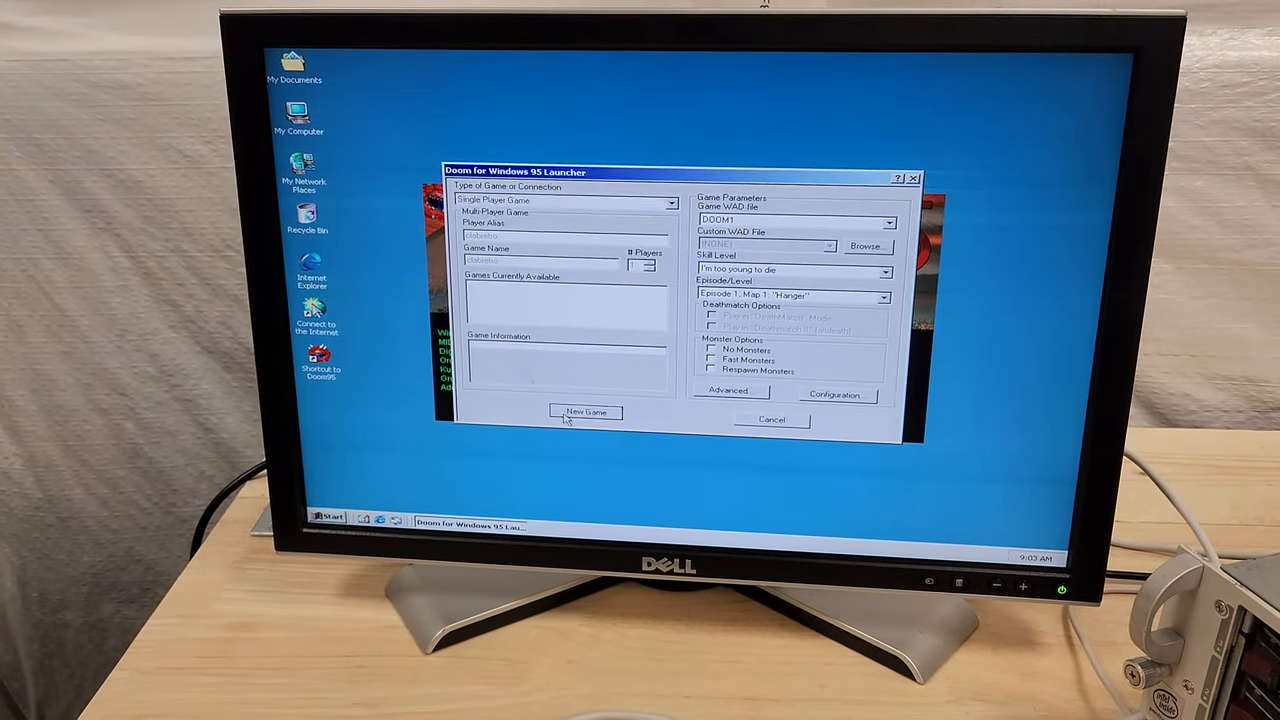